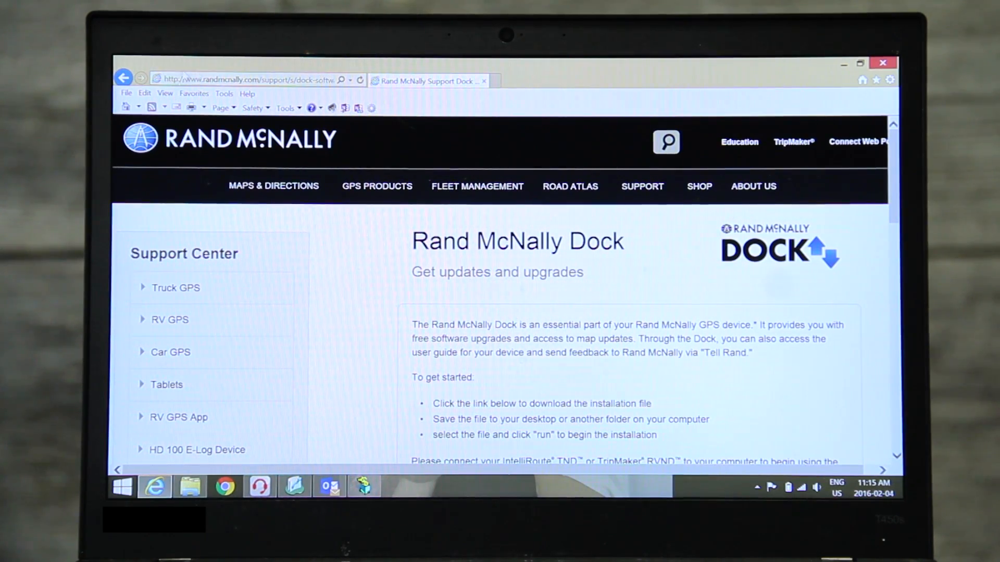
# Download the Windows Dock installer from the Download Dock Software section of the support page
pyautogui.scroll(-3)
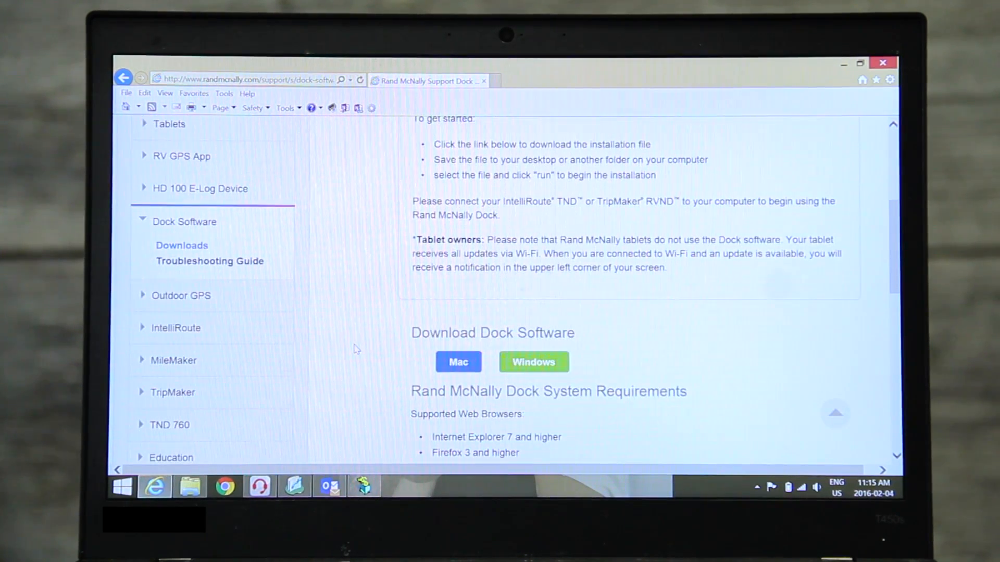
pyautogui.scroll(-3)
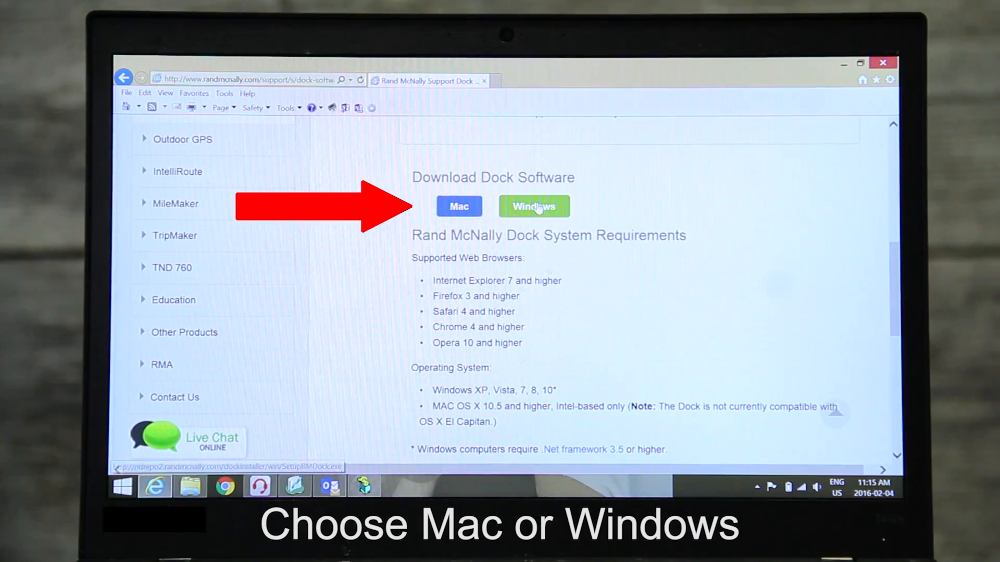
pyautogui.click(533, 206)
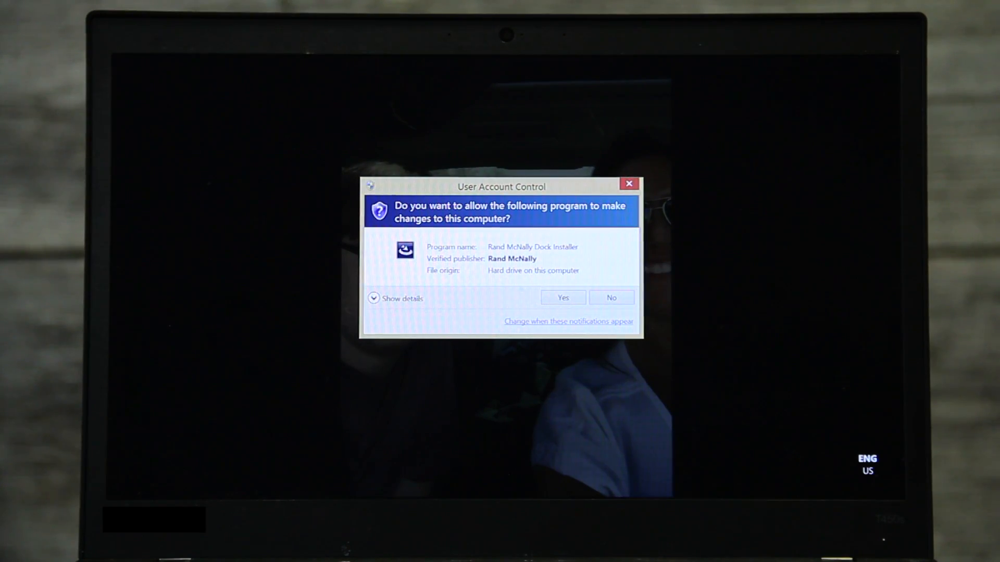
# Approve the User Account Control prompt so the Dock installer can run
pyautogui.click(563, 298)
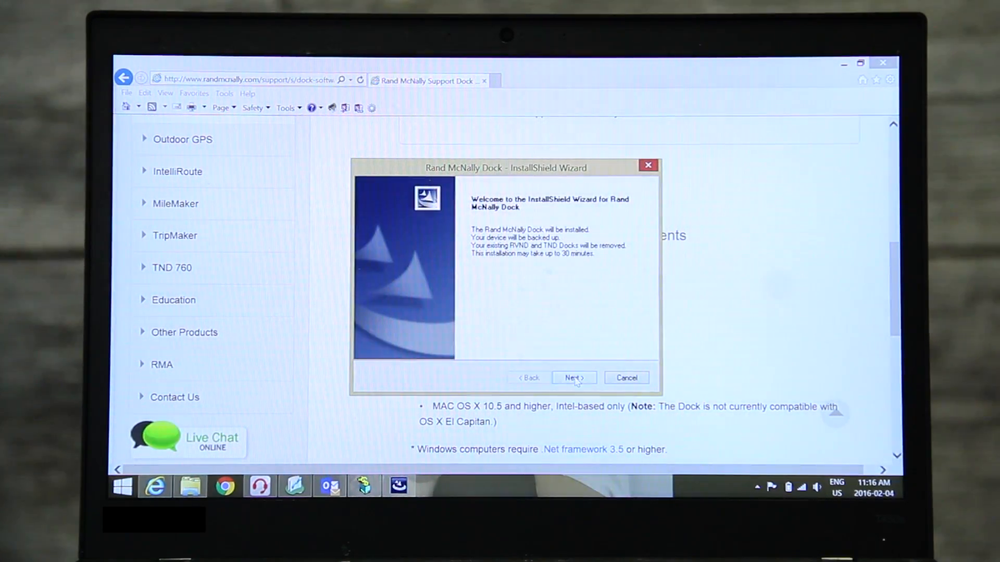
# Accept the license, keep drive C as destination, and start the Dock installation
pyautogui.click(572, 378)
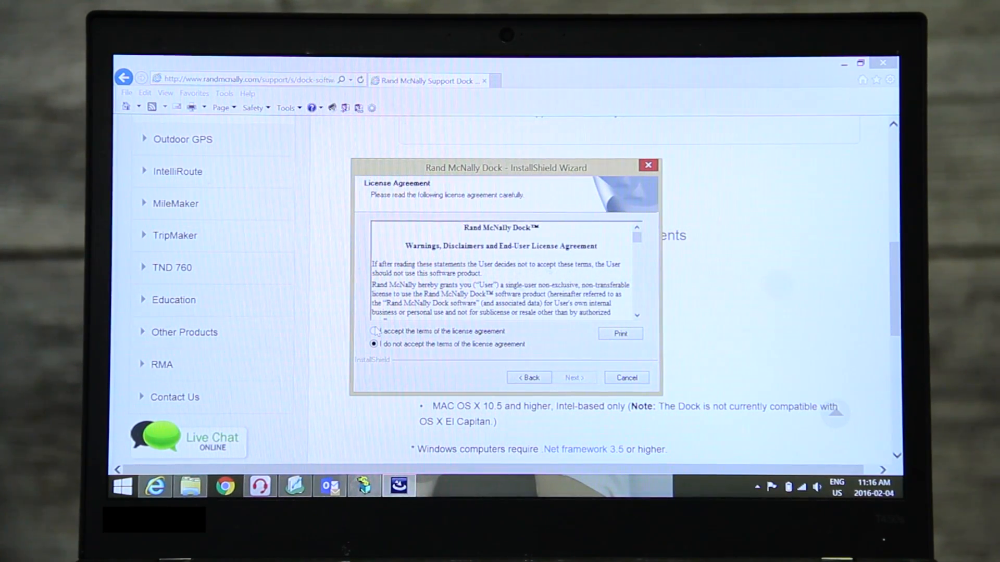
pyautogui.click(375, 331)
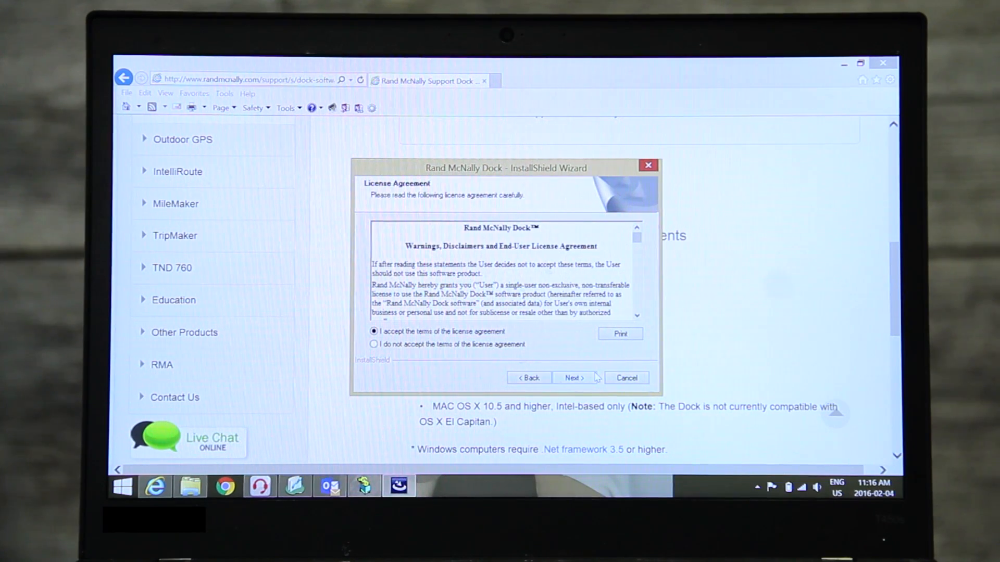
pyautogui.click(573, 378)
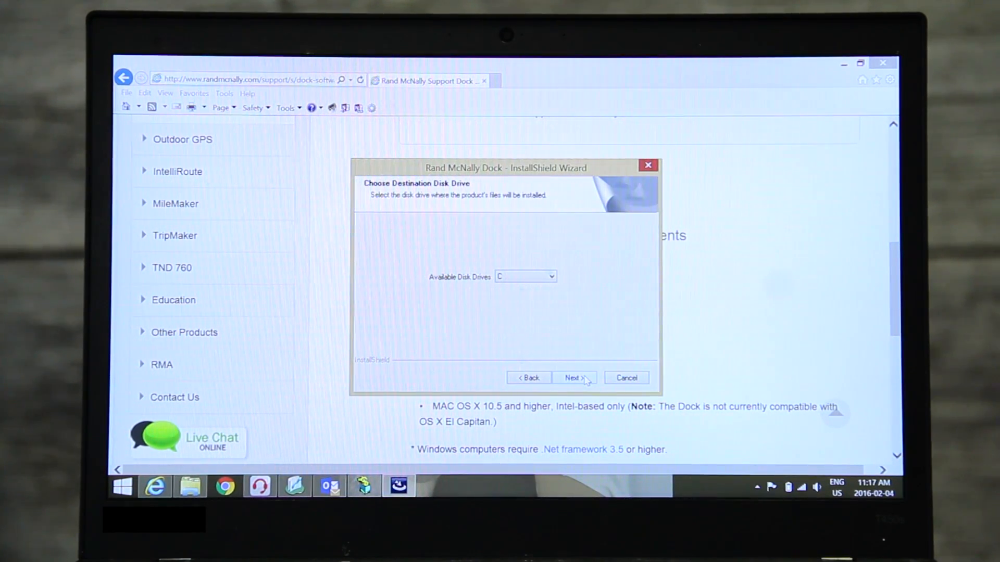
pyautogui.click(574, 377)
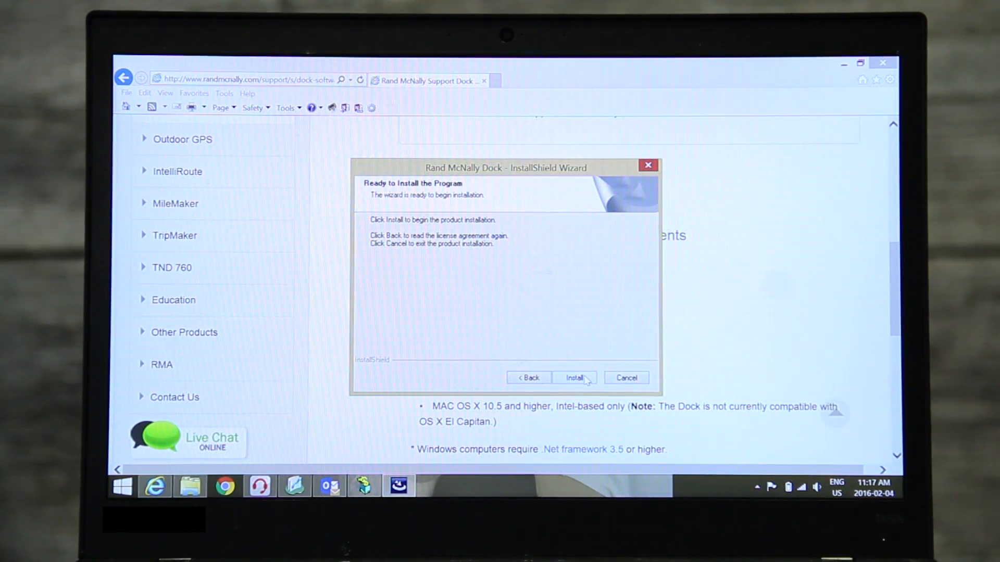
pyautogui.click(573, 378)
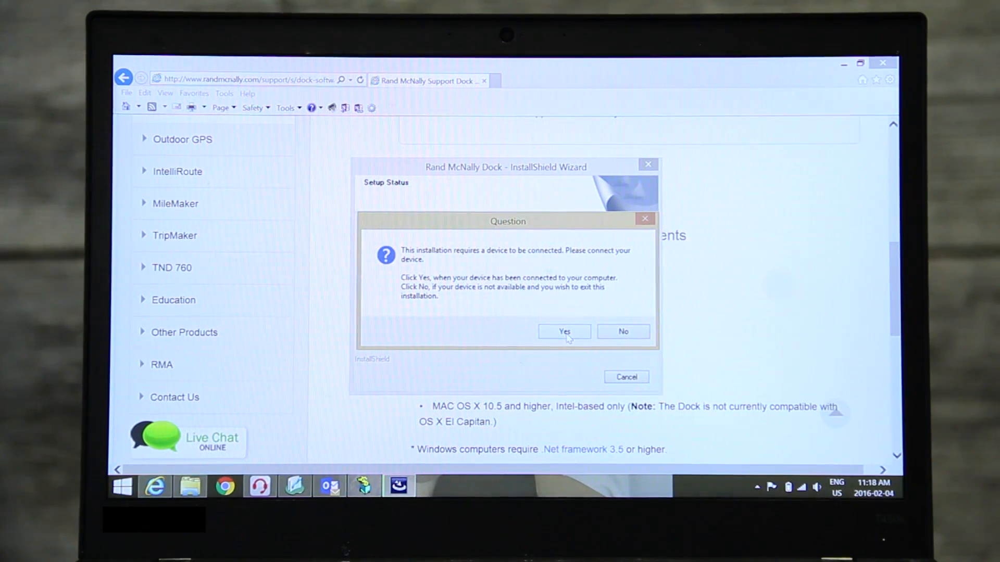
# Confirm the device connection and backup, choose English, and finish the wizard
pyautogui.click(563, 332)
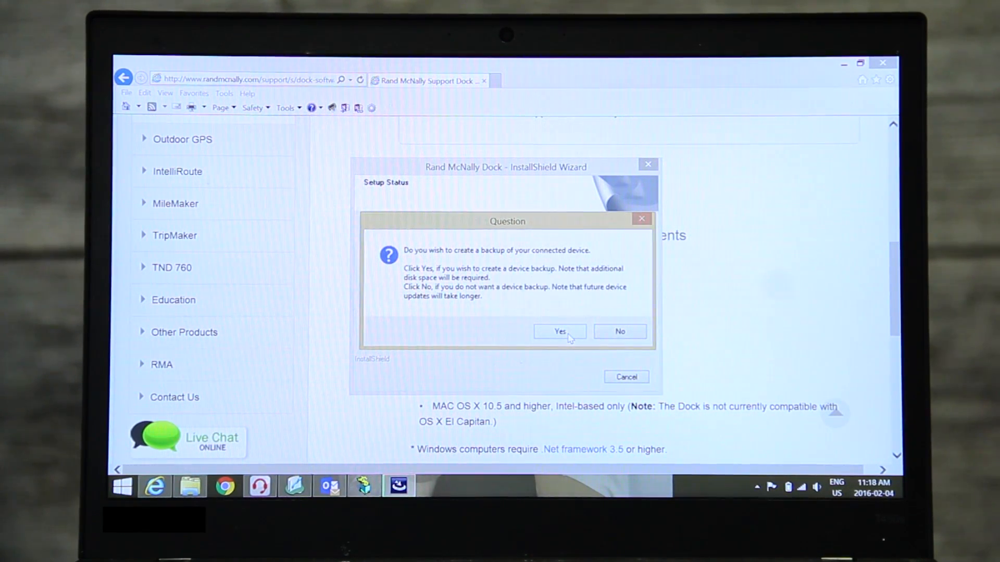
pyautogui.click(559, 332)
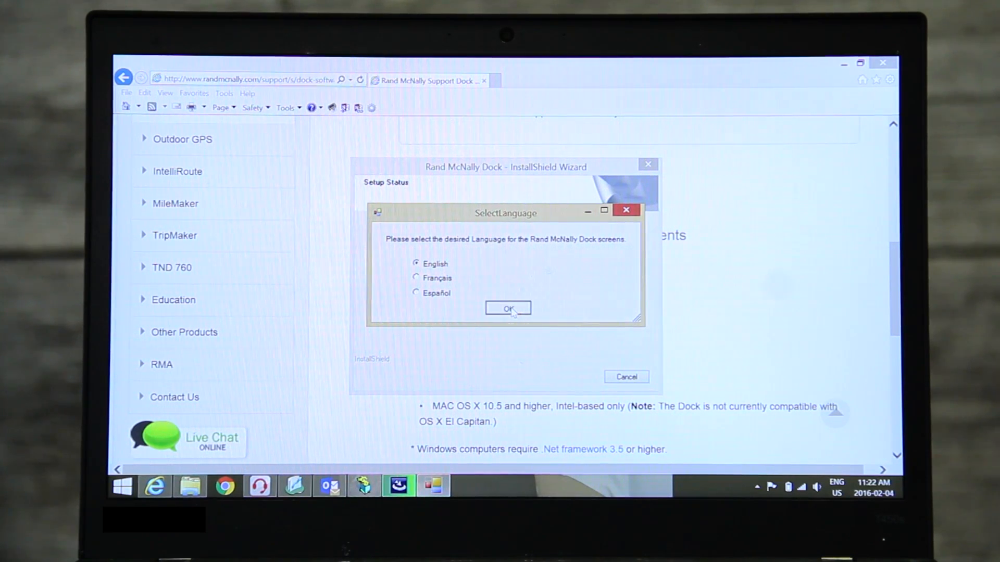
pyautogui.click(507, 307)
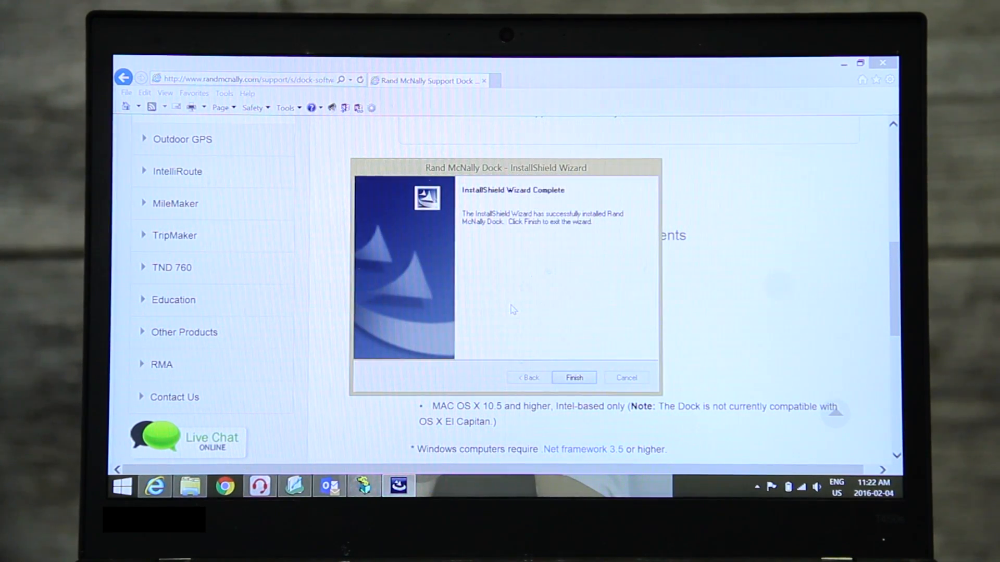
pyautogui.click(572, 378)
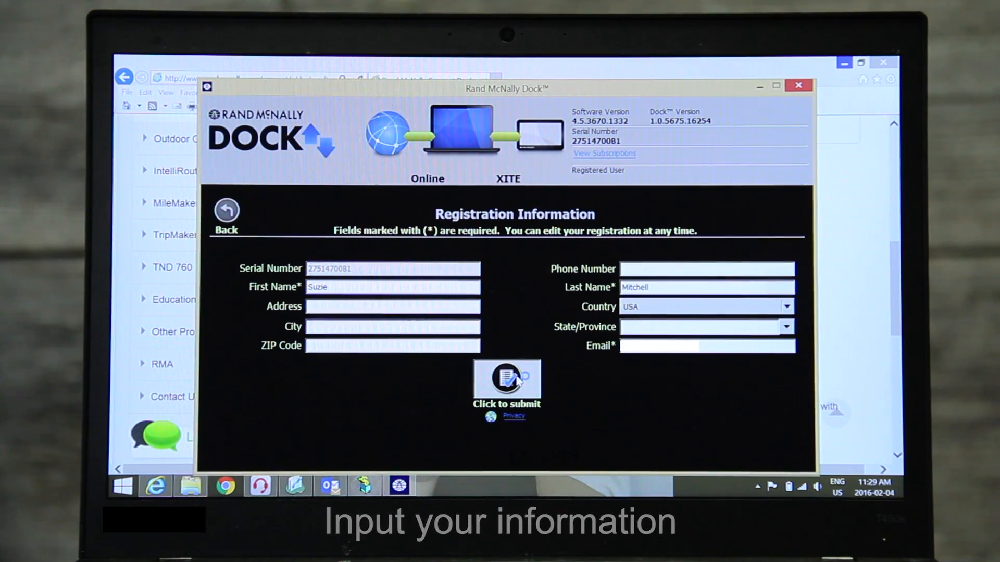
# Submit the registration form and acknowledge the success message
pyautogui.click(506, 376)
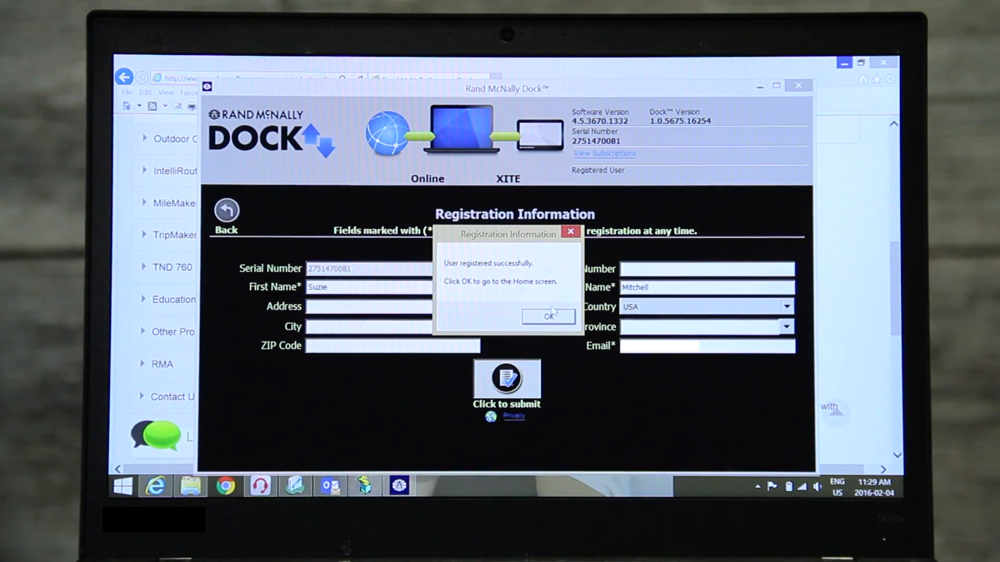
pyautogui.click(547, 318)
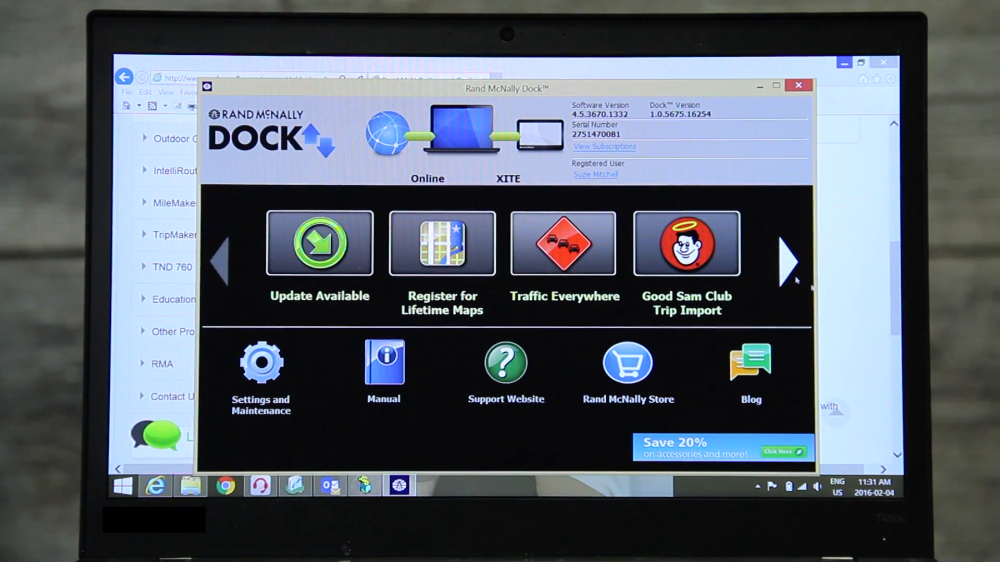
# Start downloading the available 18-file, 25.57 MB update
pyautogui.click(318, 243)
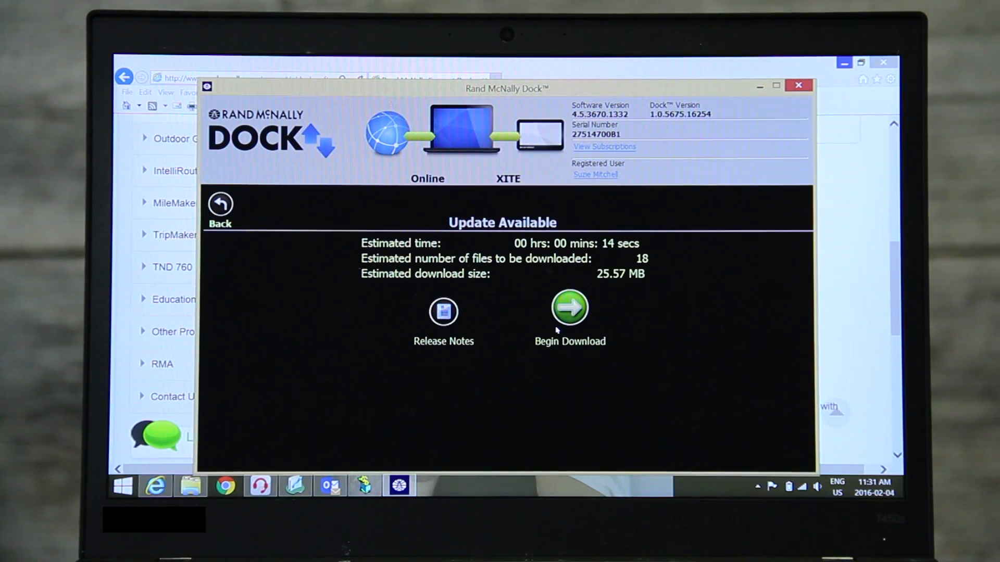
pyautogui.click(569, 308)
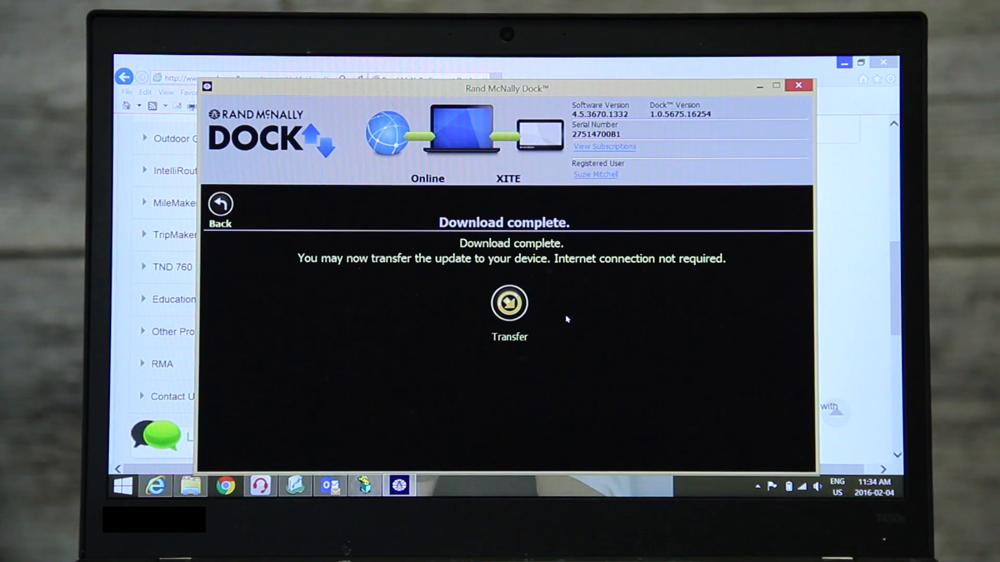
# Transfer the downloaded update onto the connected device
pyautogui.click(510, 303)
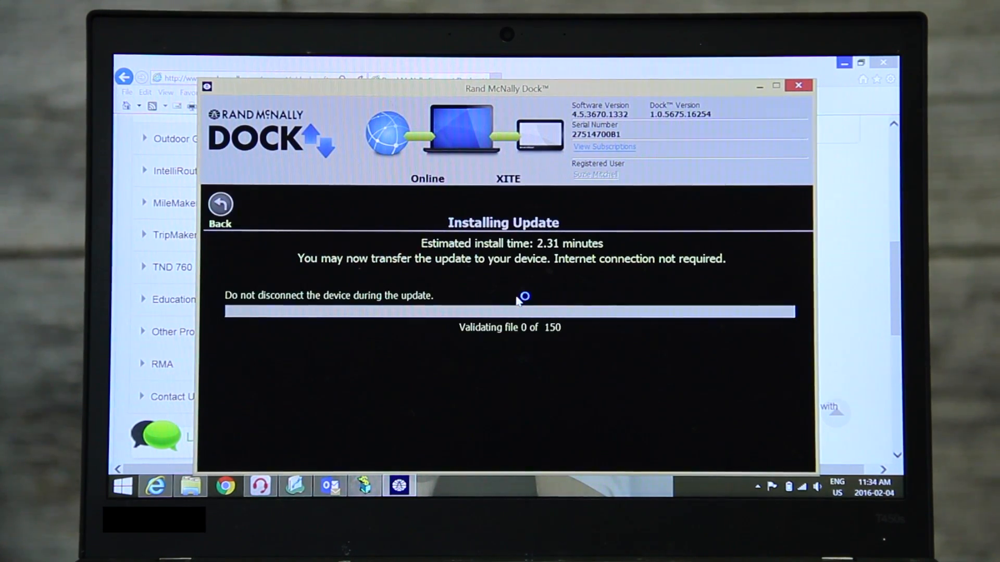